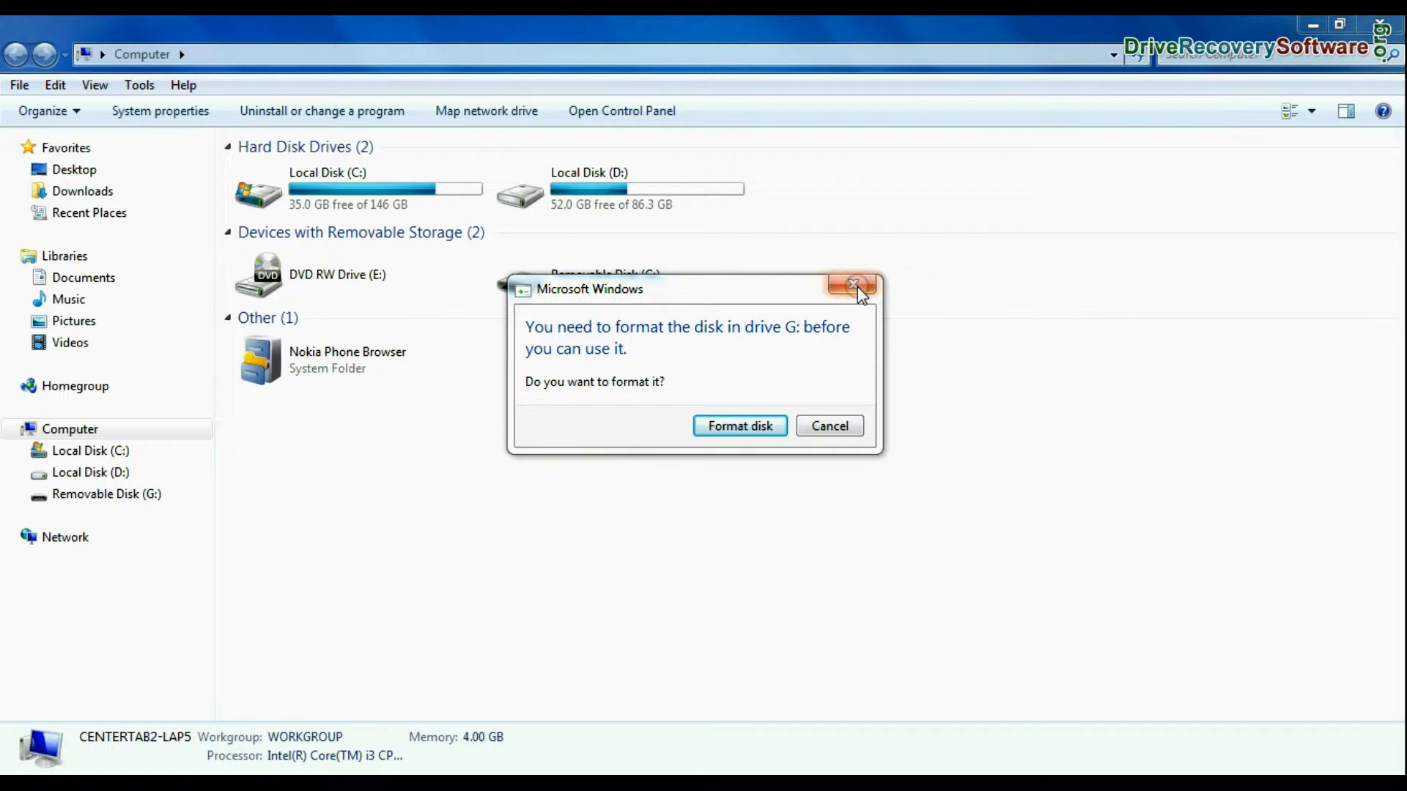
- Dismiss the format prompt for drive G: and right-click to reach Manage
click(852, 285)
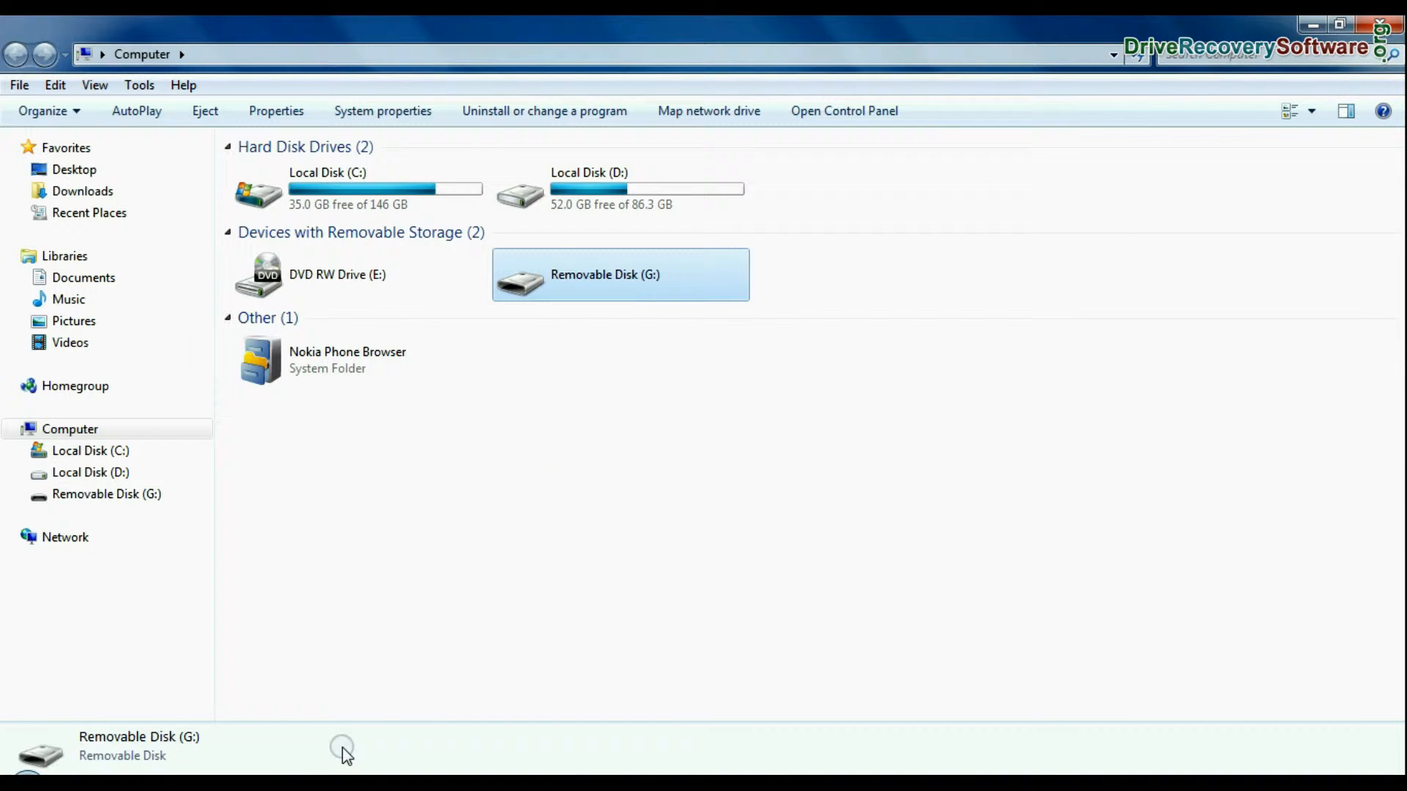
right_click(71, 428)
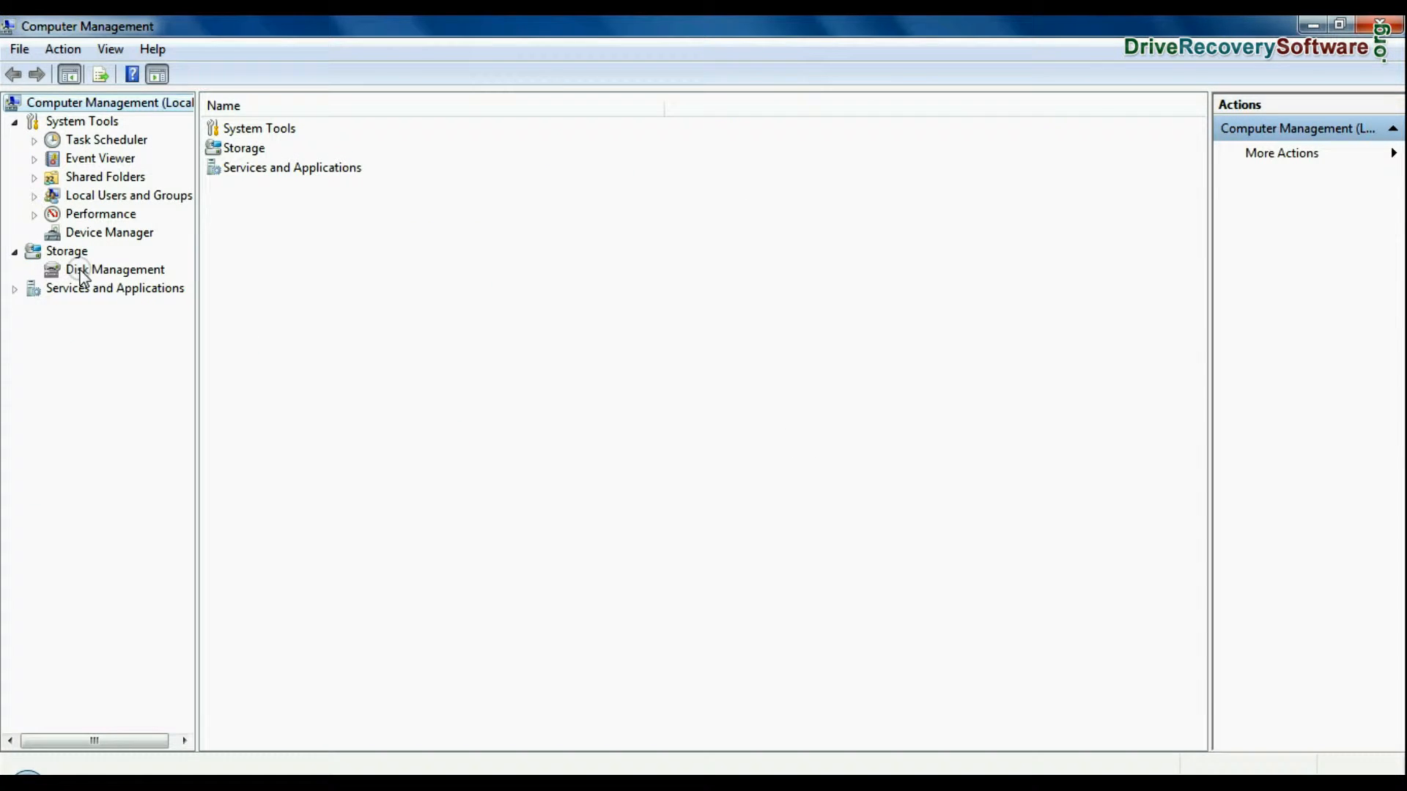
- Open Disk Management, inspect Disk 1, and click the 59.48 GB RAW G: partition
click(115, 269)
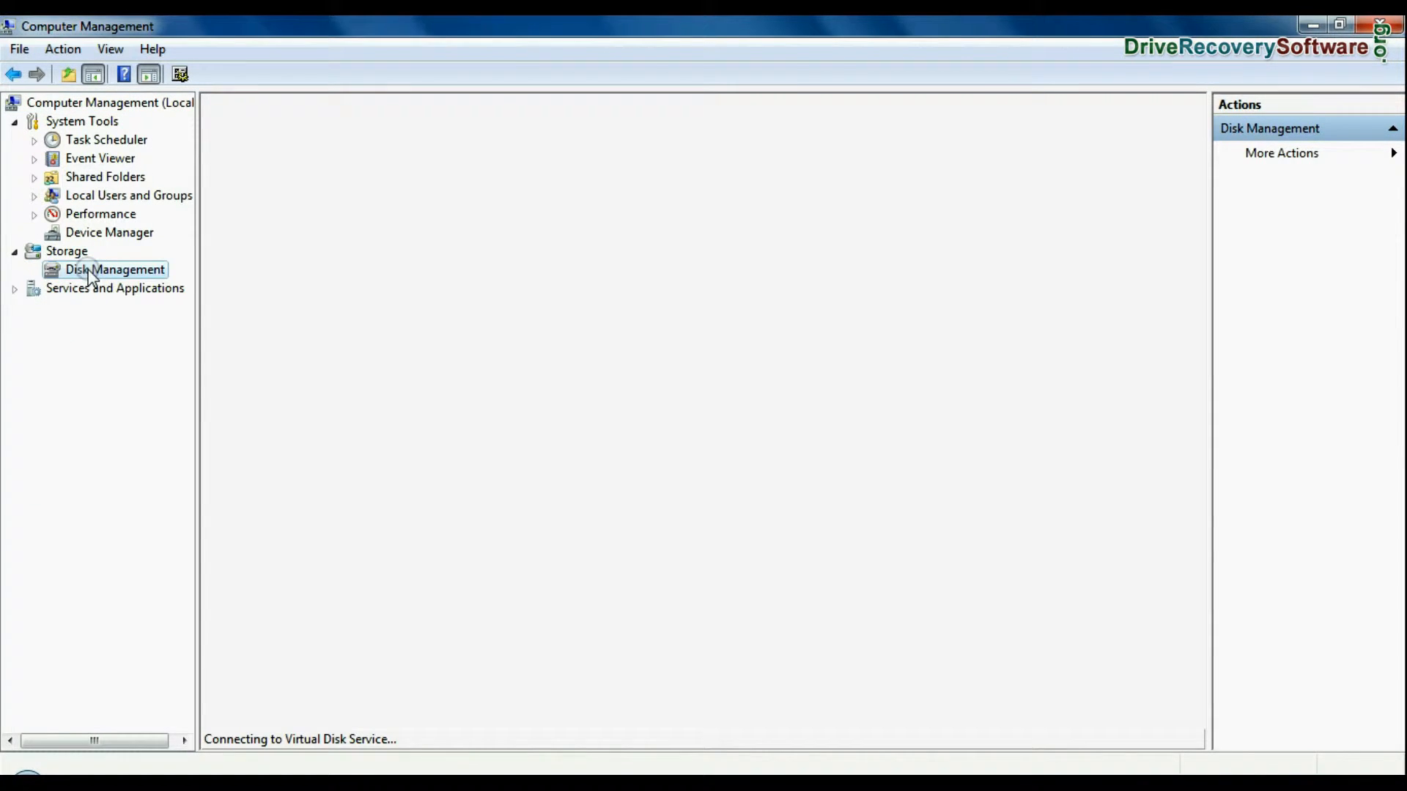
click(115, 269)
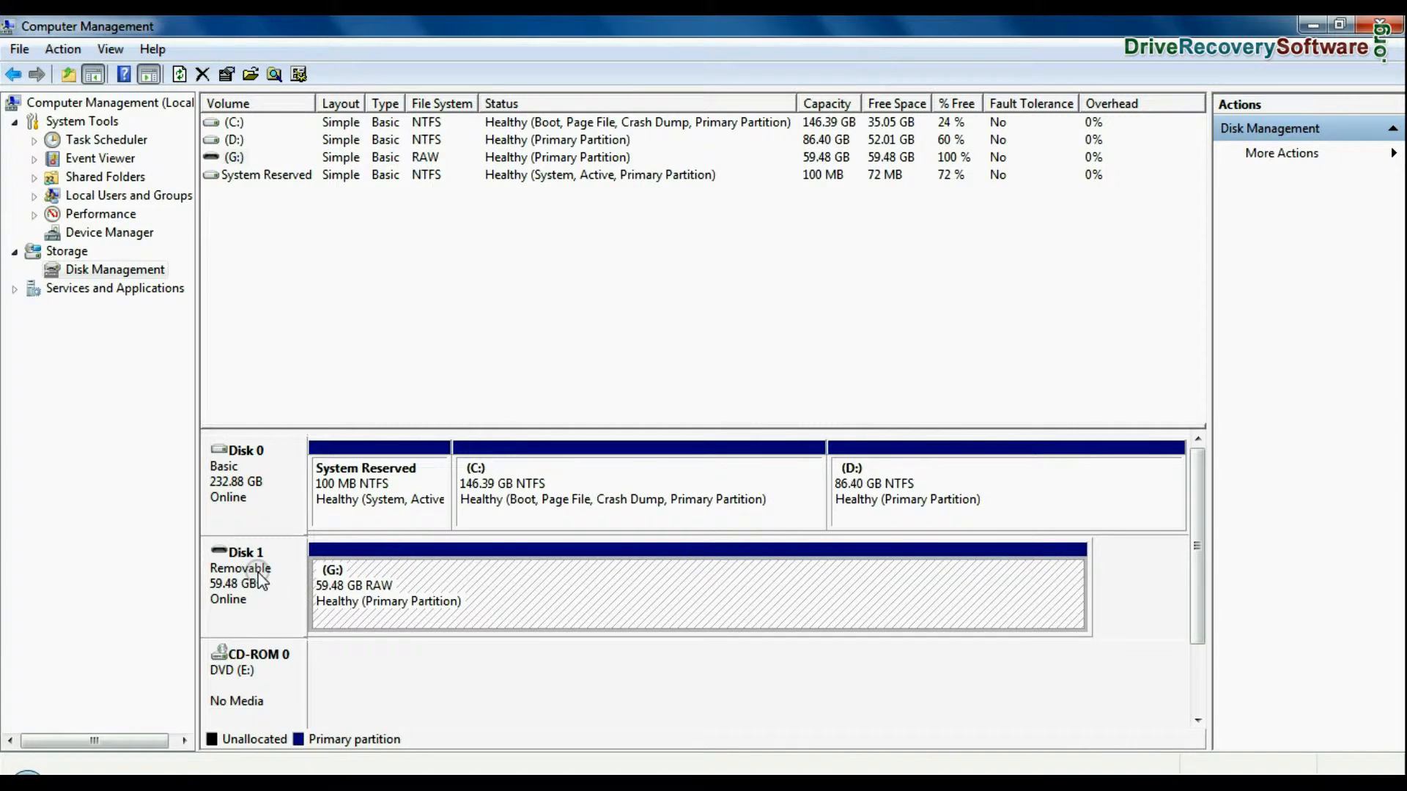
click(480, 596)
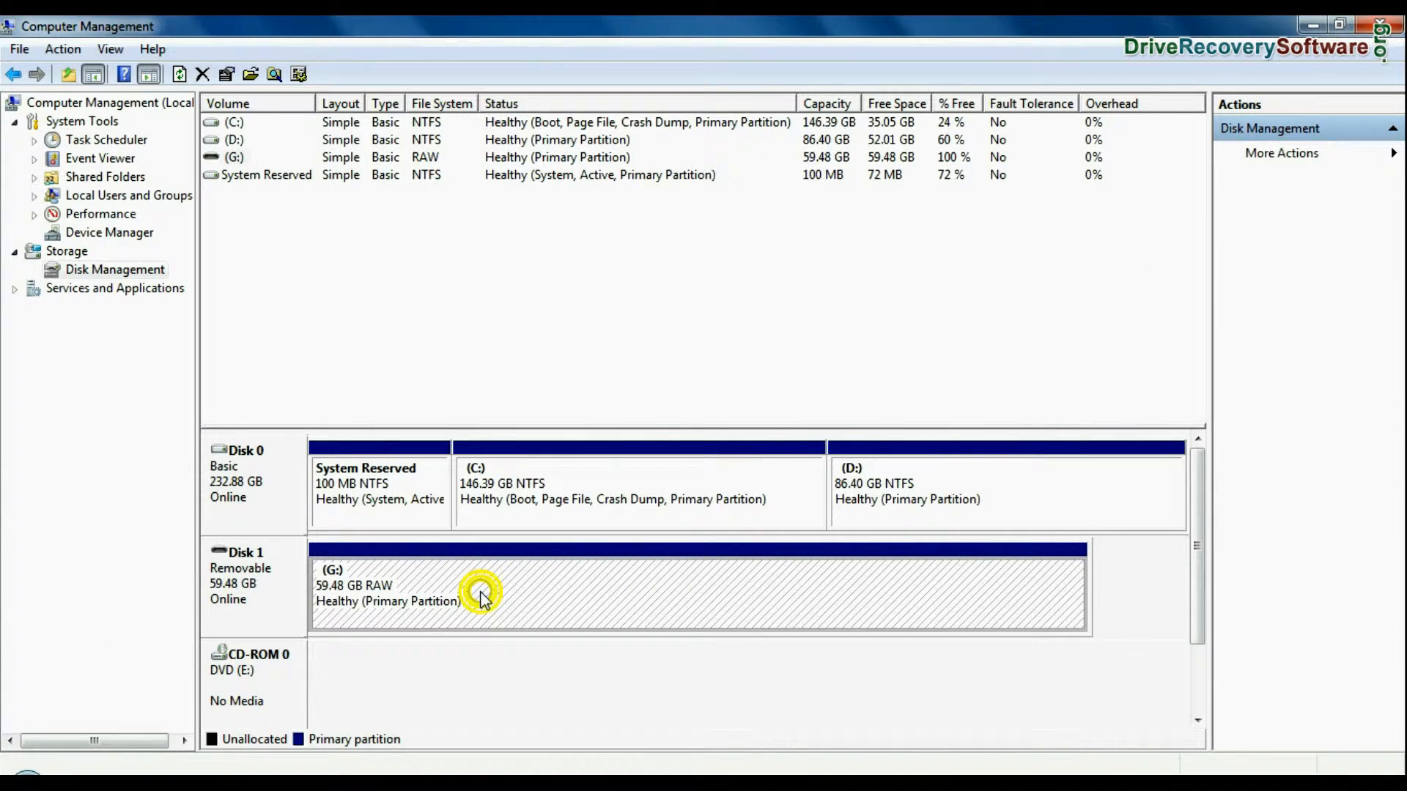
click(480, 597)
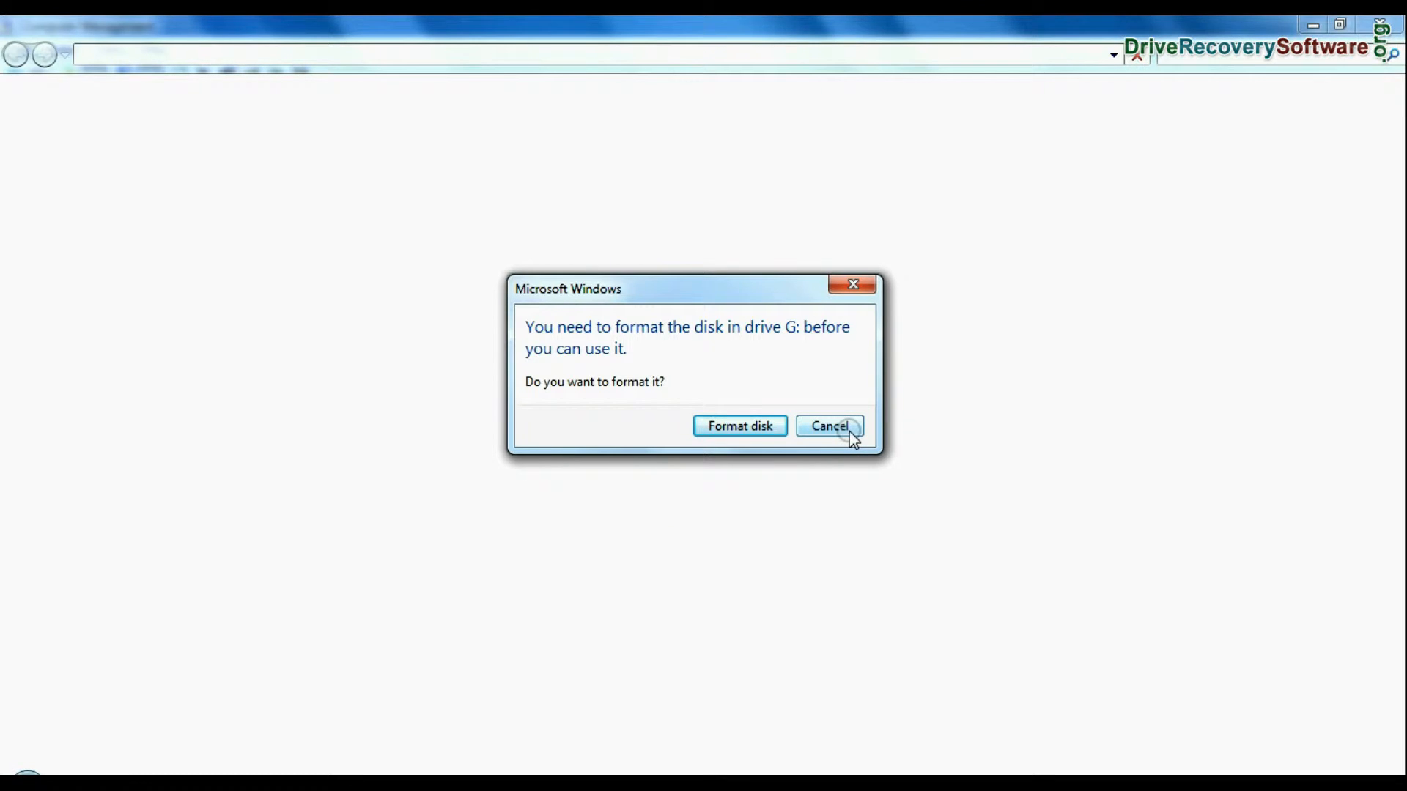
- Cancel formatting G: and dismiss the 'Location is not available' error
click(827, 425)
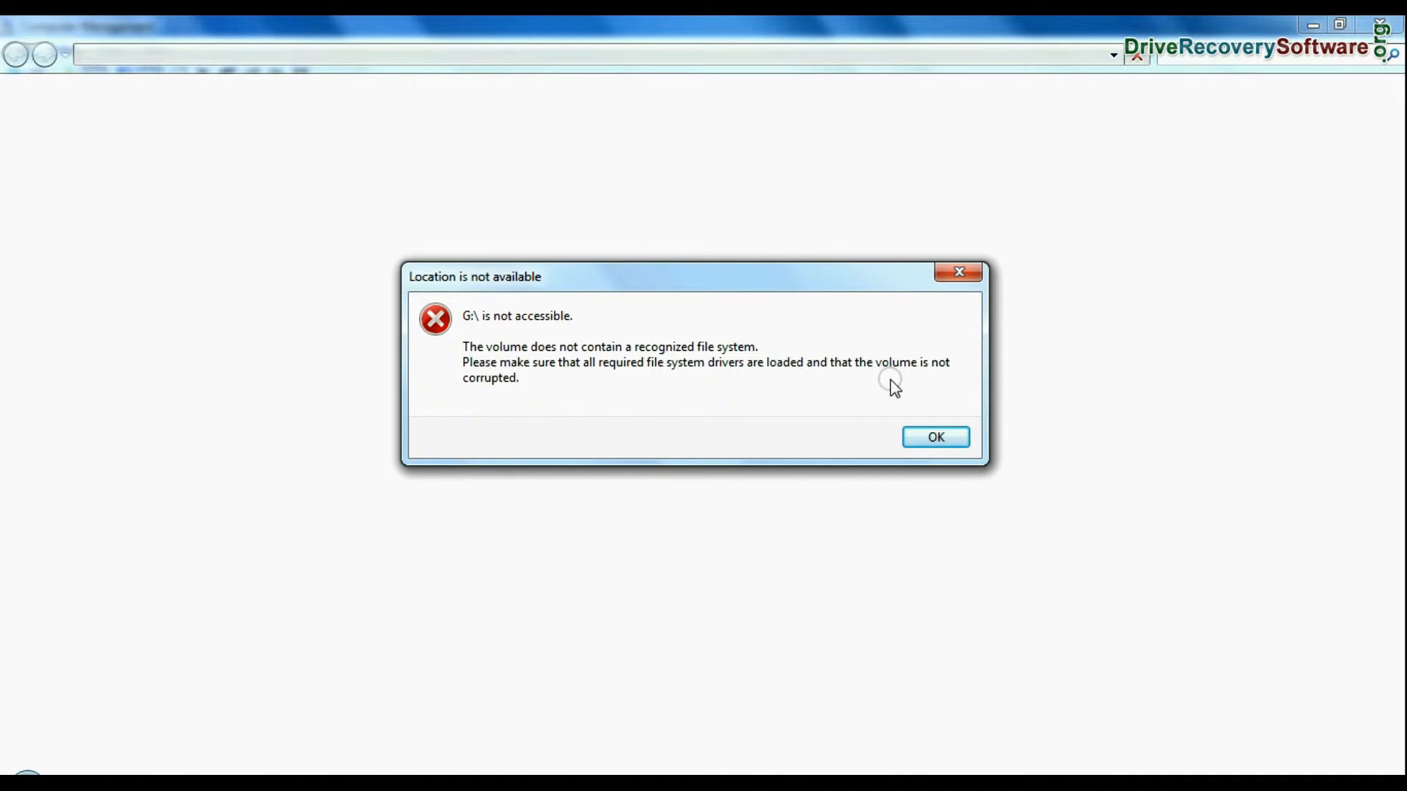
click(935, 437)
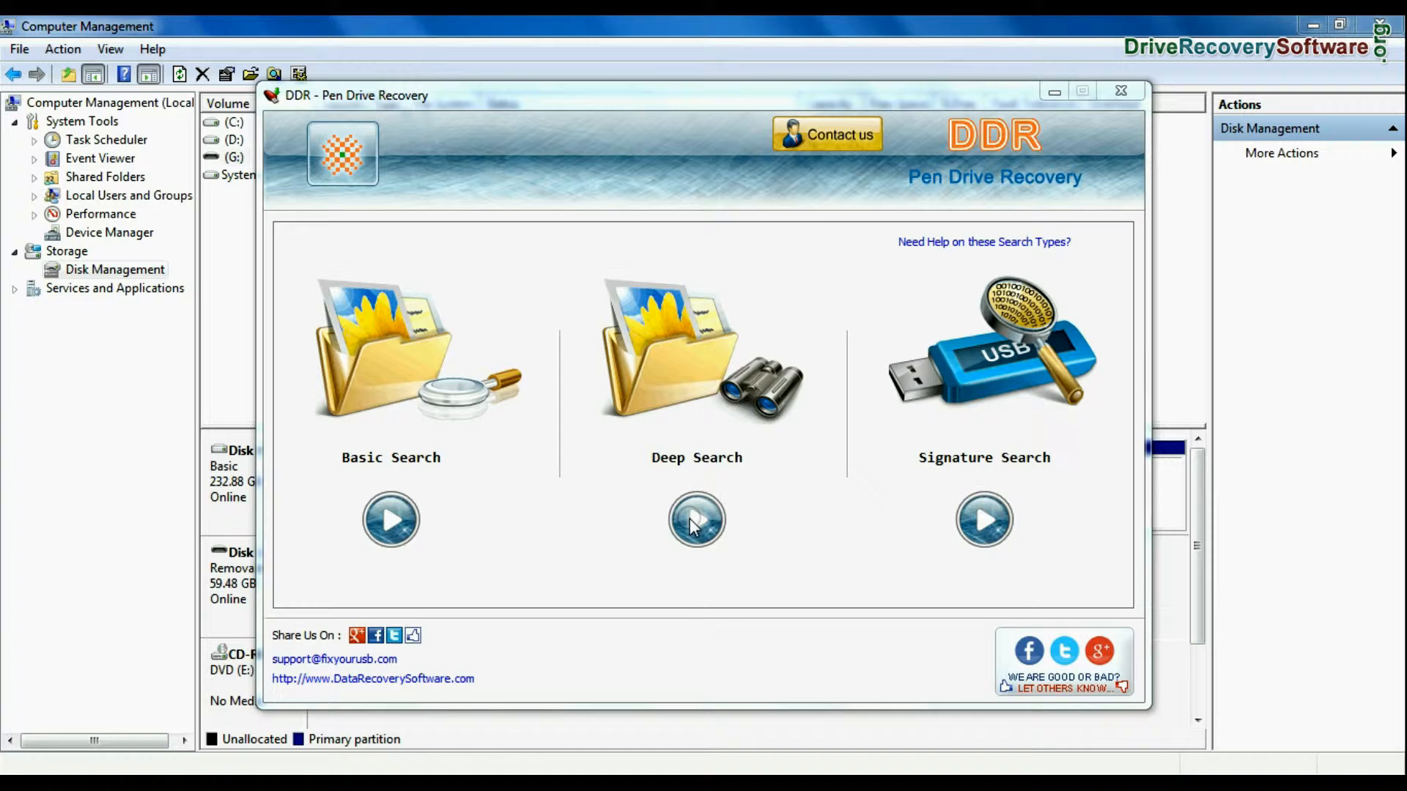
- Start Deep Search and select Removable Media Partition - 1 (NTFS) under Physical Drives
click(696, 519)
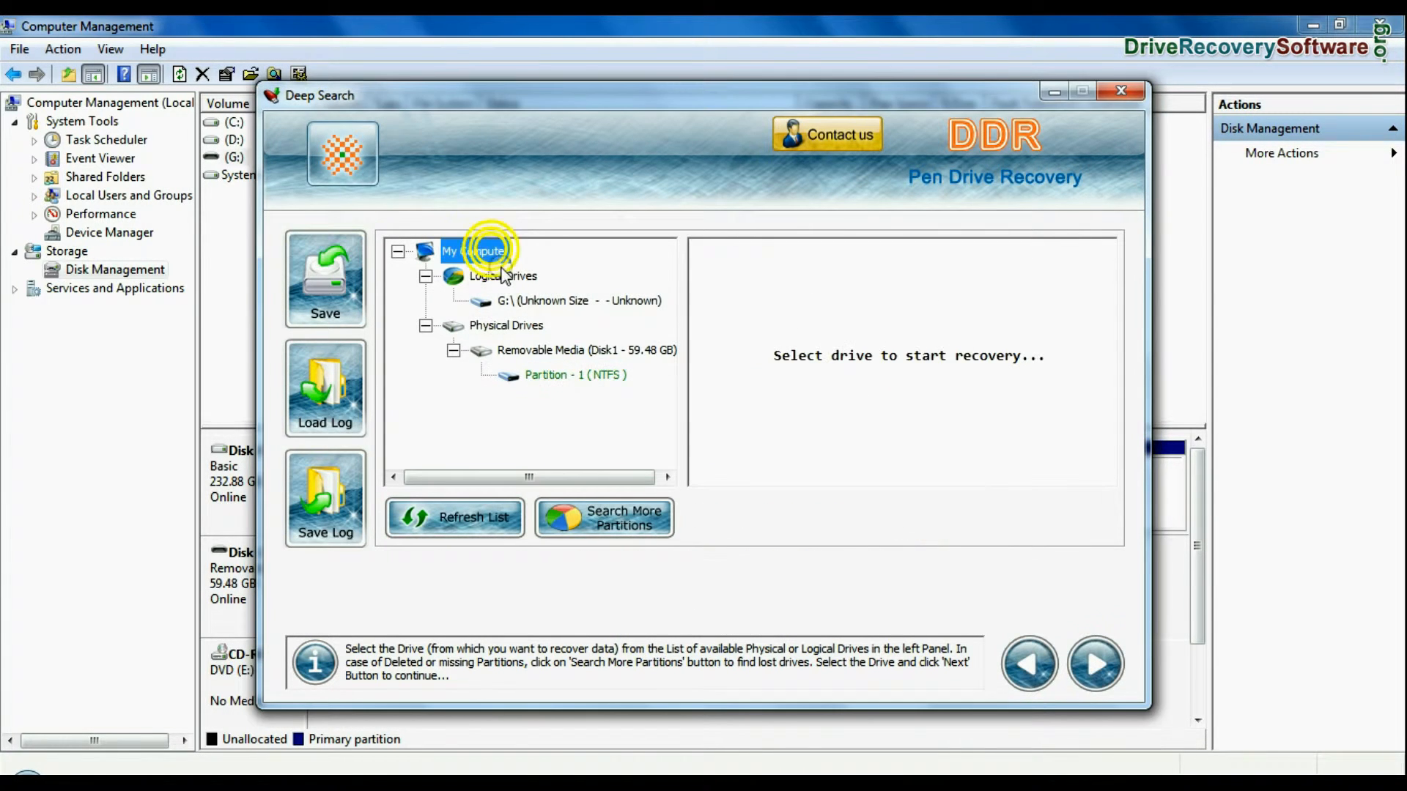
click(585, 346)
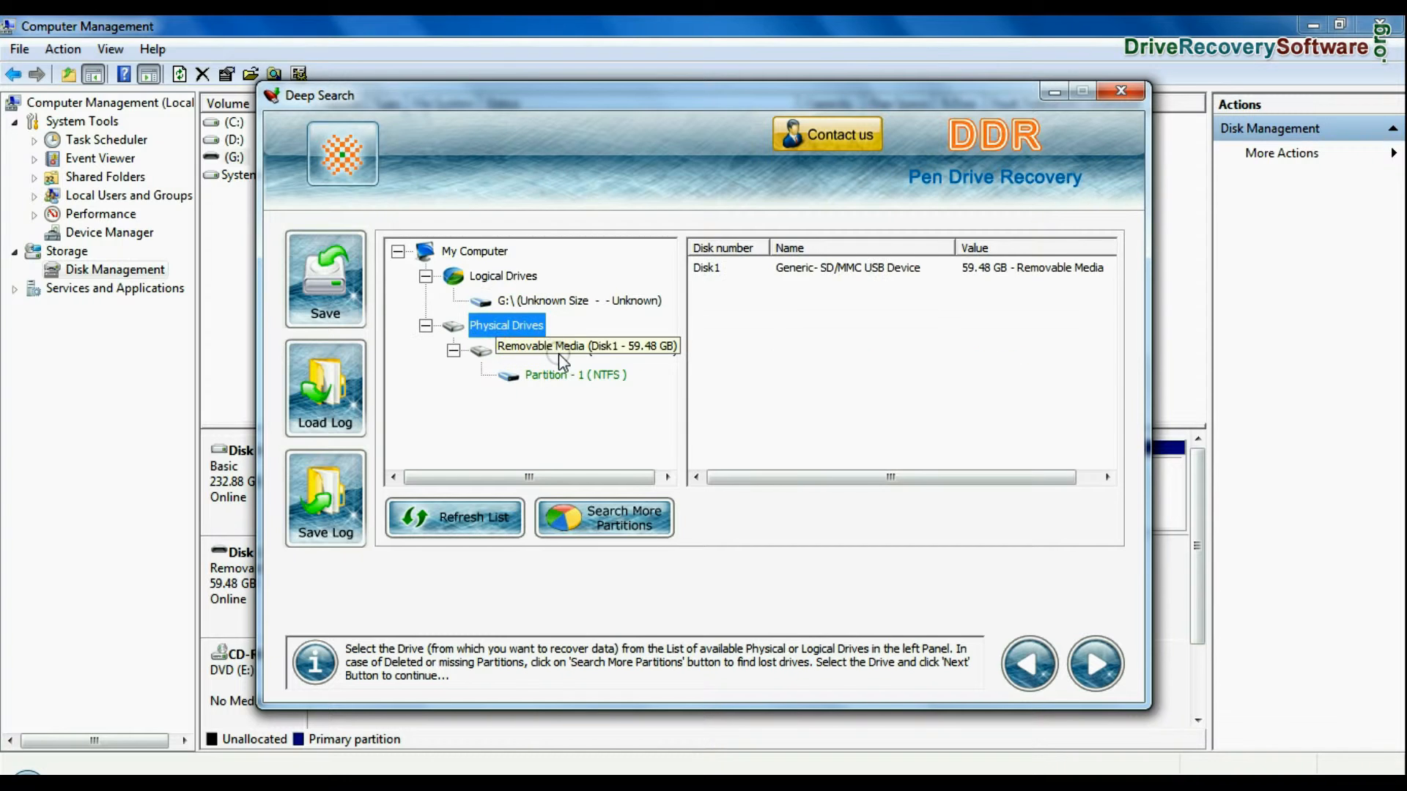
click(575, 375)
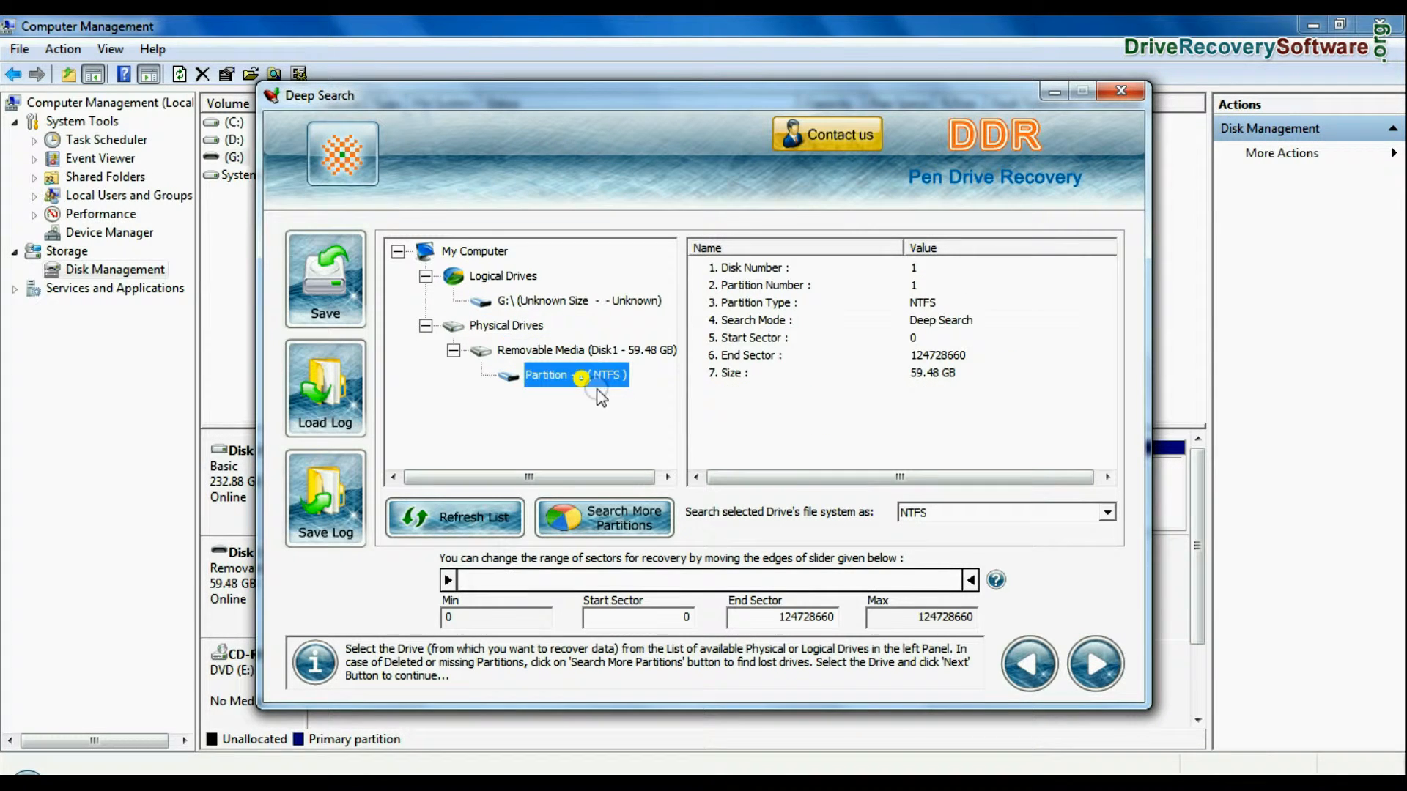
- Choose NTFS as the drive's search file system and begin the scan
click(1108, 512)
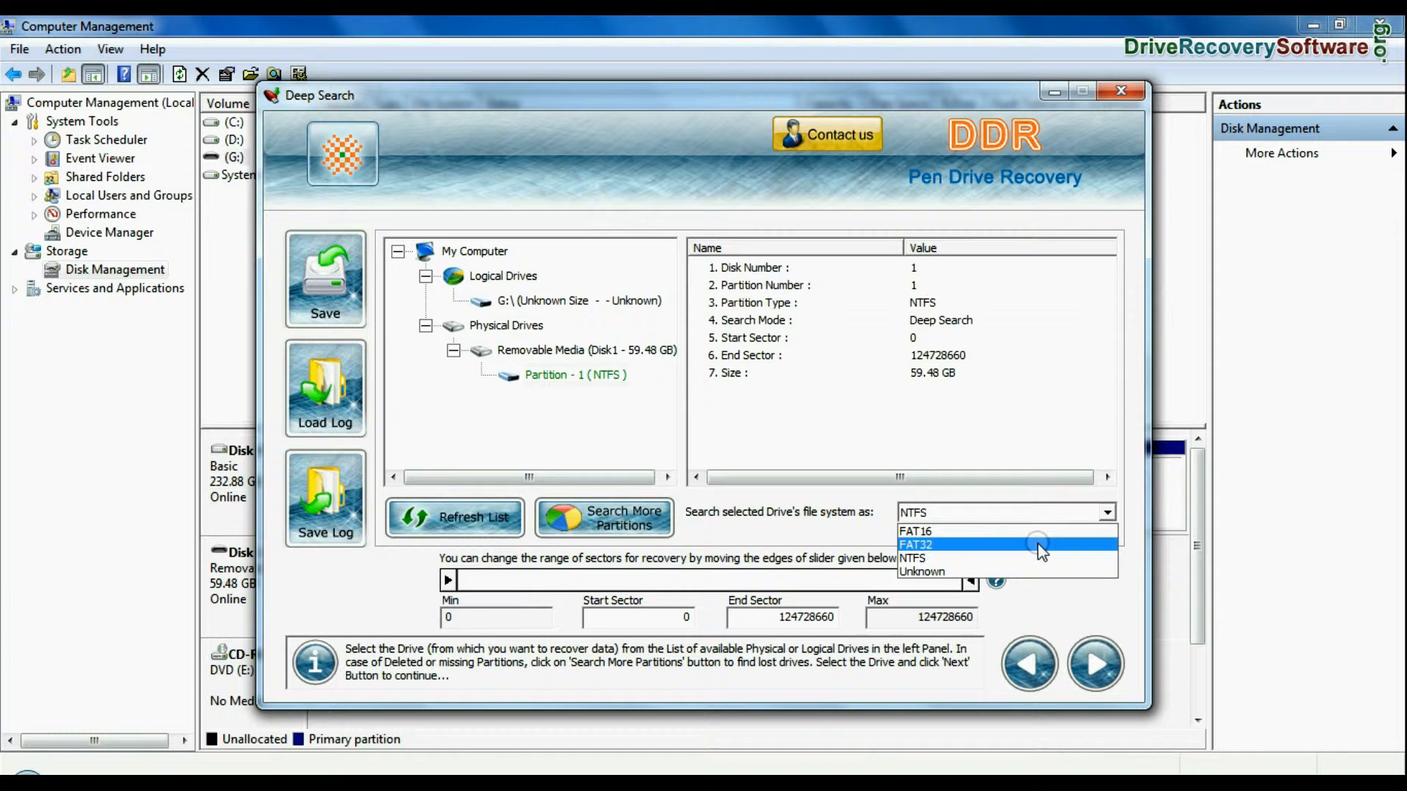
mouse_move(1036, 558)
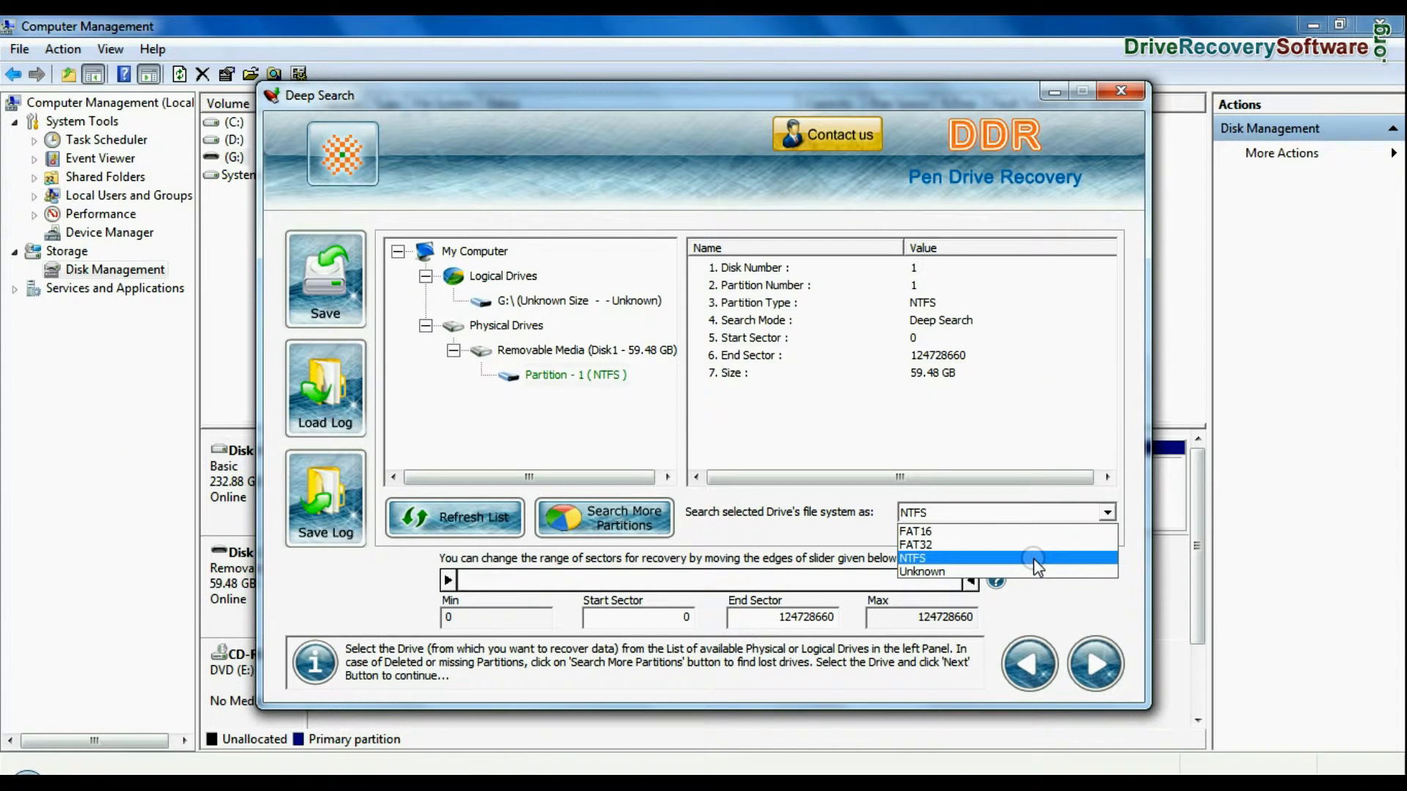
click(911, 559)
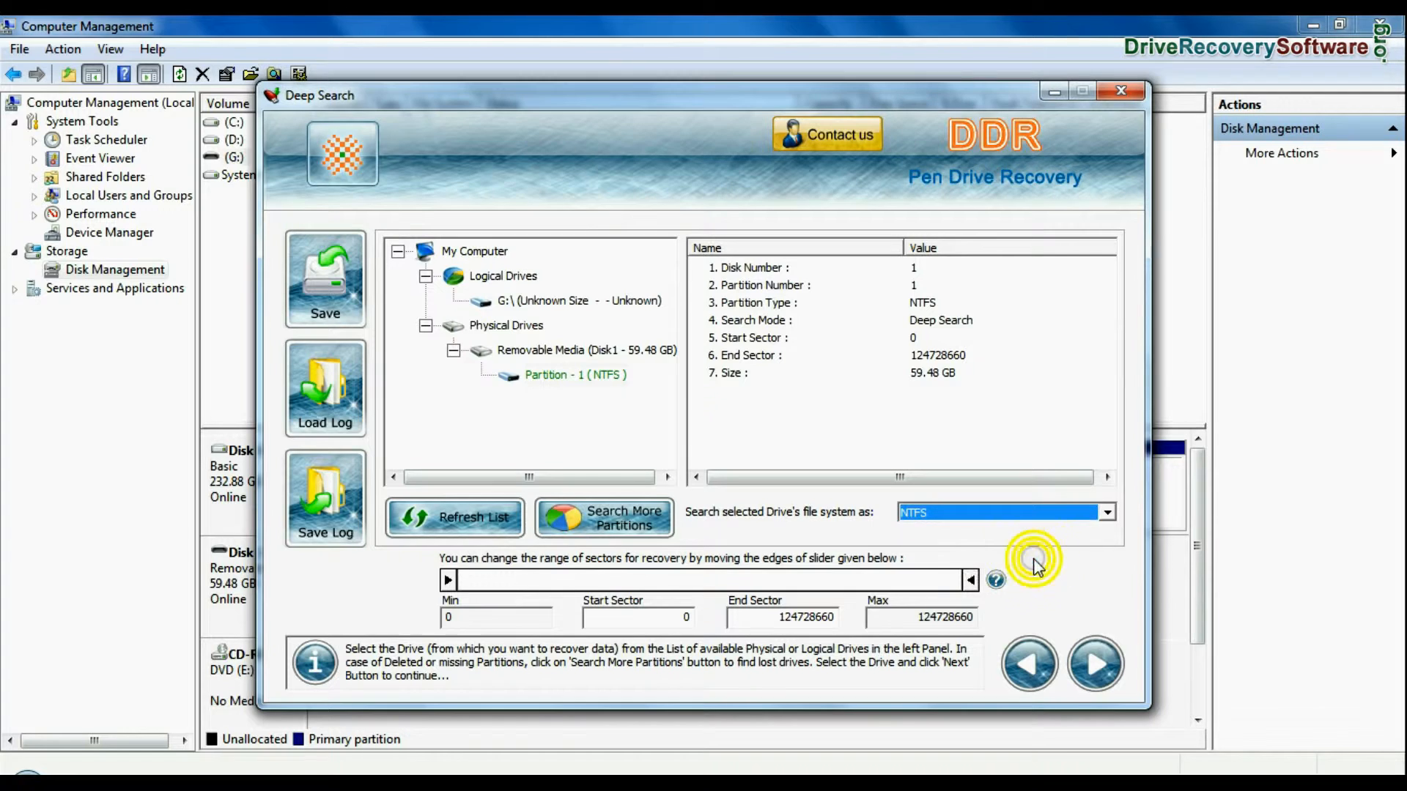
click(1094, 664)
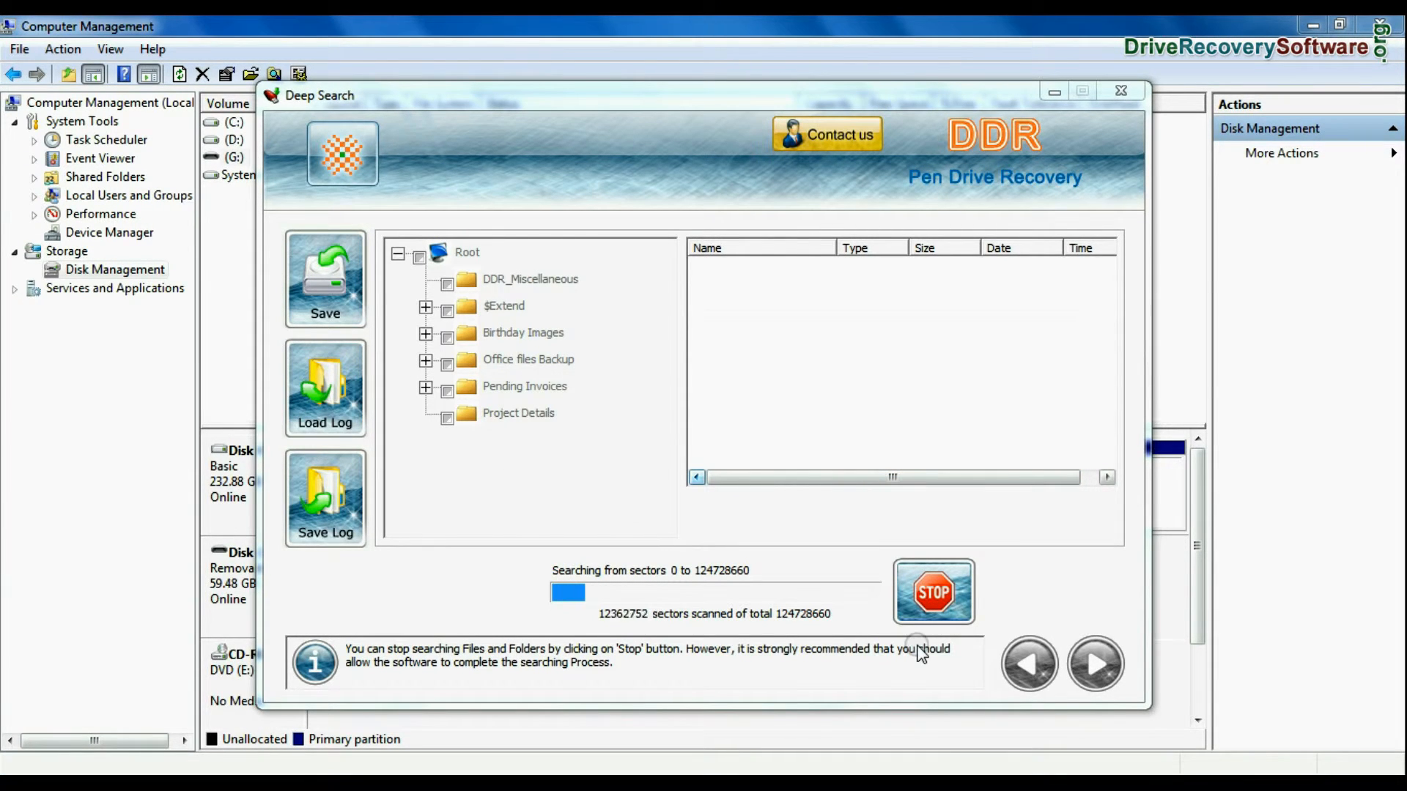
- Browse Office files Backup and Salary_Info, then save recovered items to D:\Data Recovery
click(504, 305)
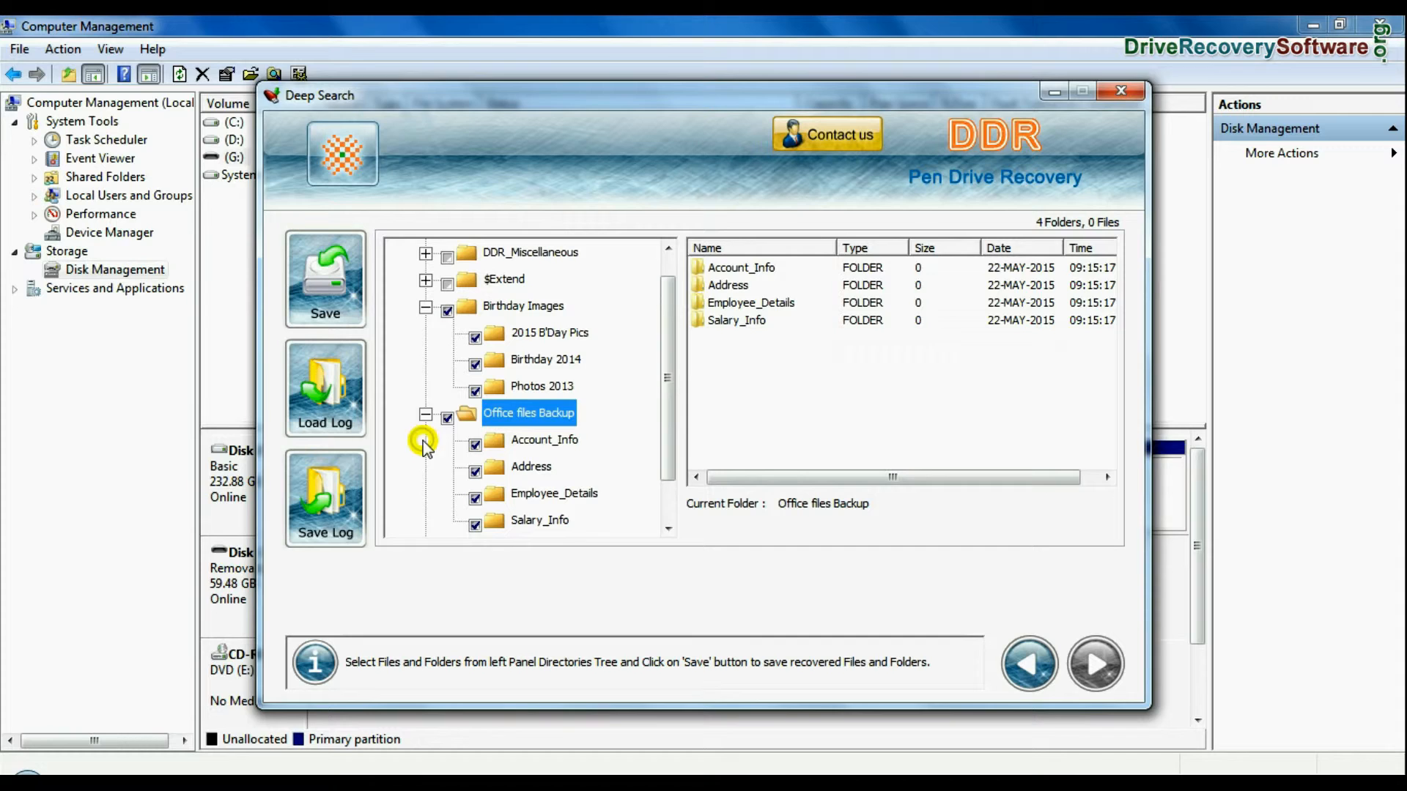
click(540, 520)
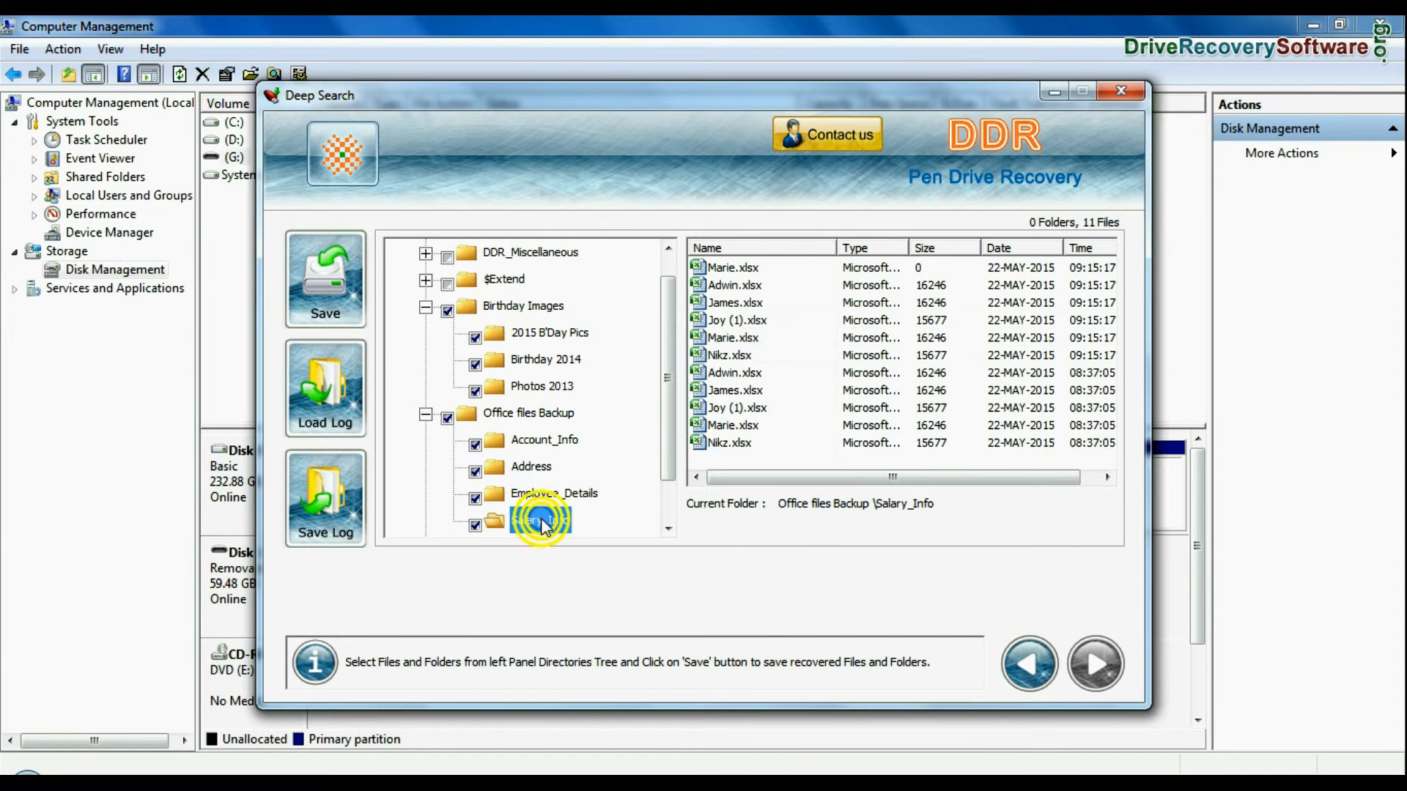
click(325, 278)
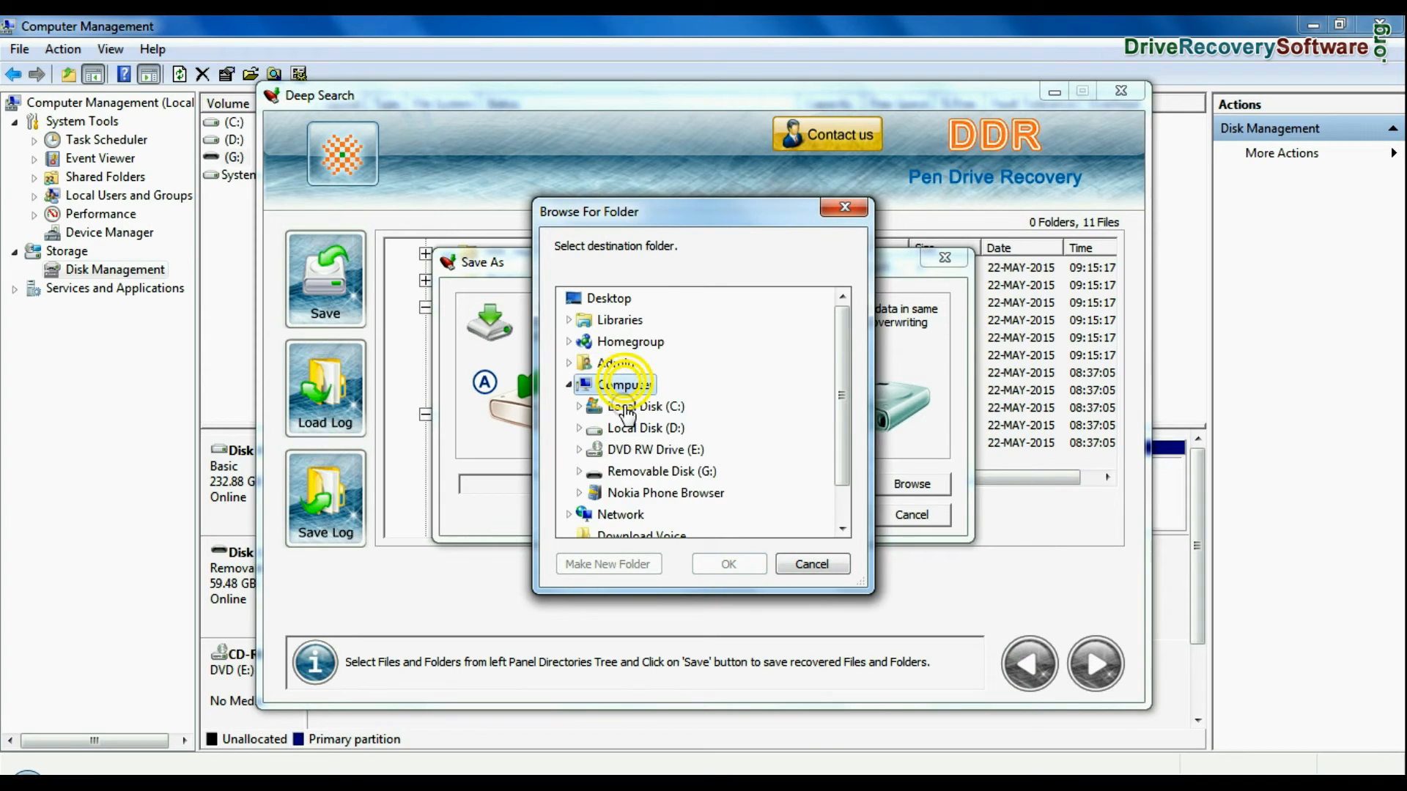
click(727, 564)
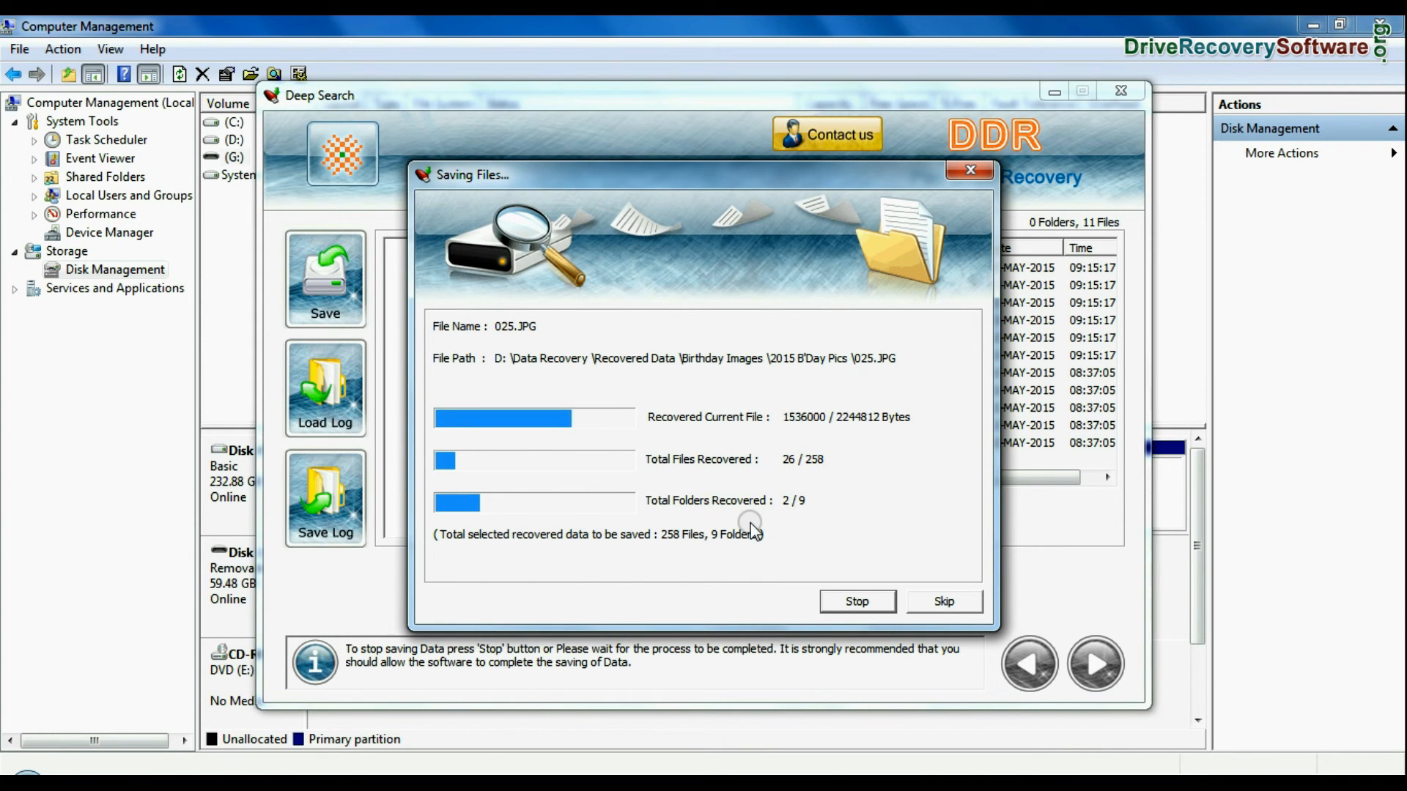